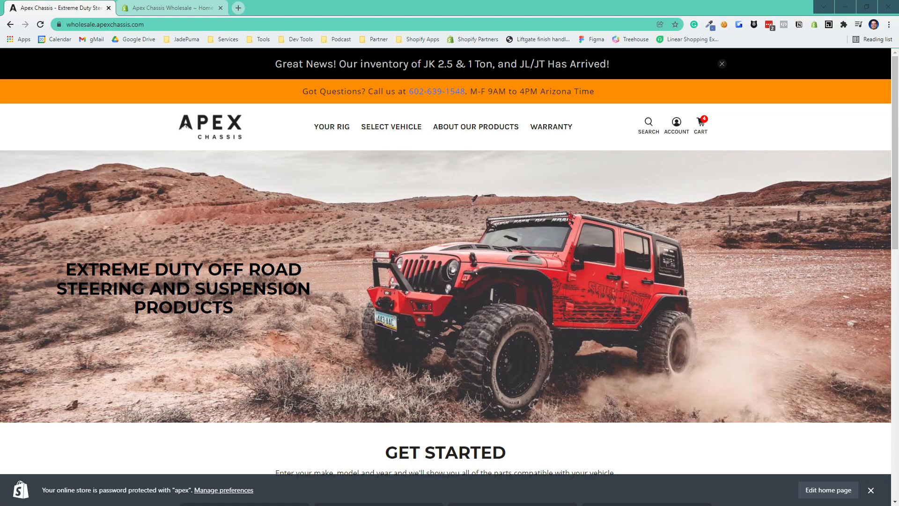
mouse_move(674, 285)
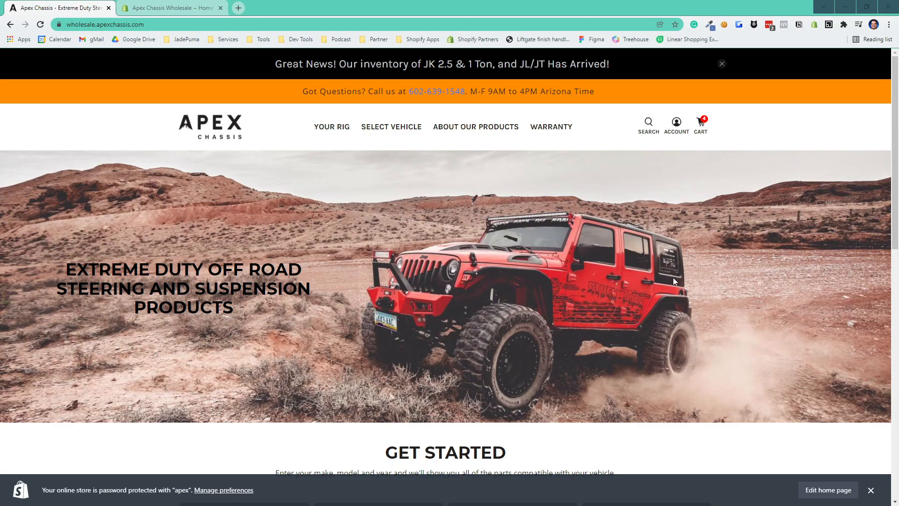
mouse_move(677, 279)
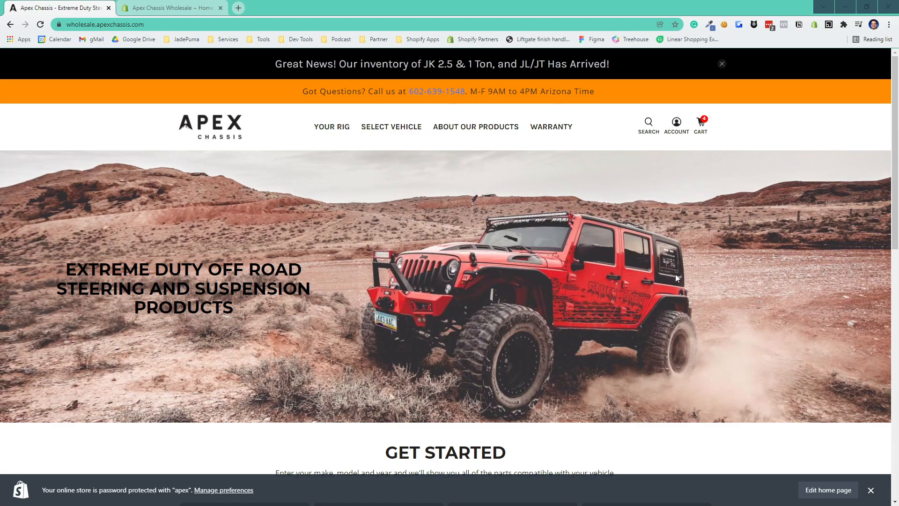
mouse_move(608, 293)
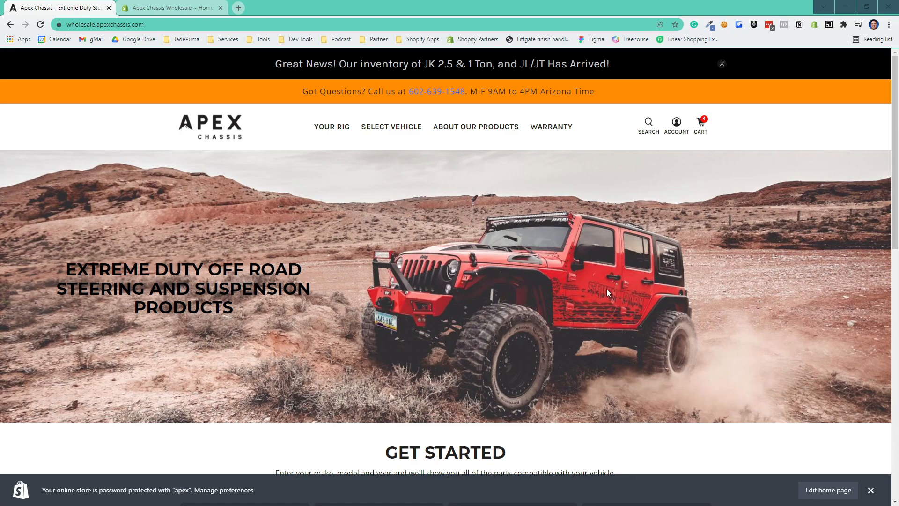
mouse_move(609, 289)
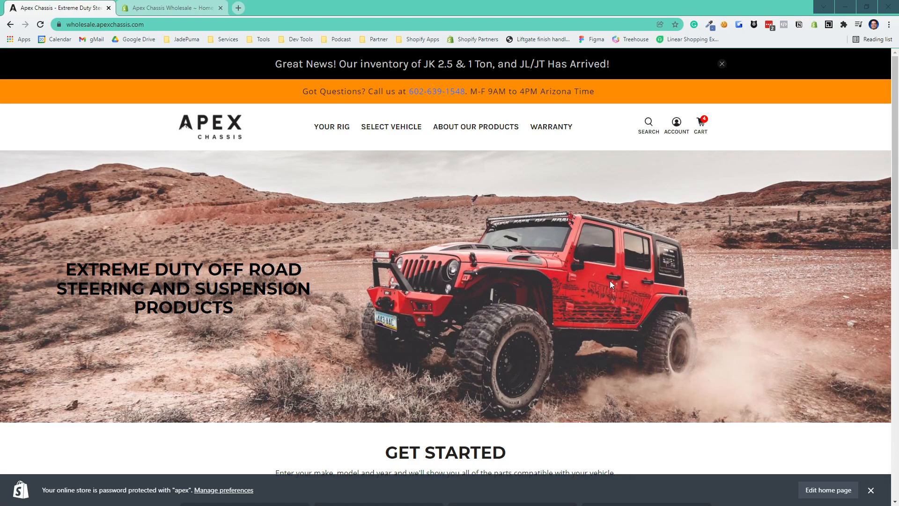
mouse_move(565, 118)
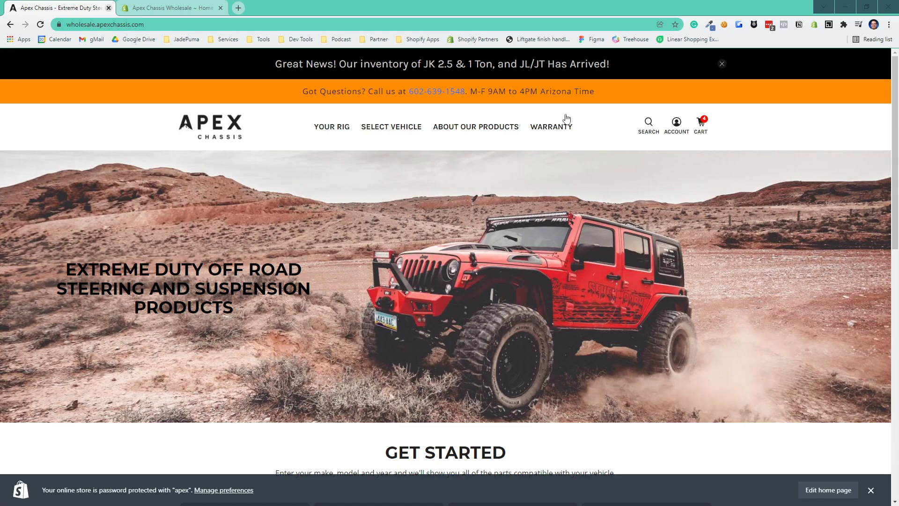
mouse_move(676, 125)
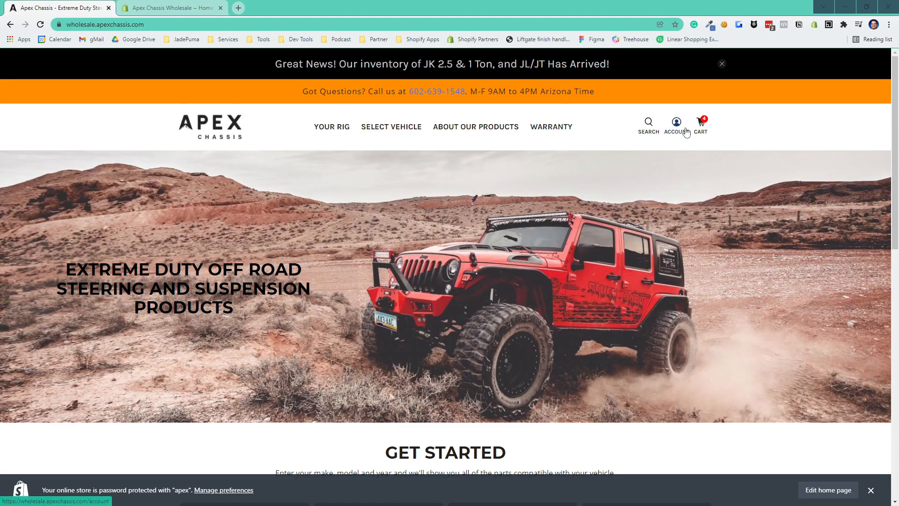
Open the customer's account page and highlight the wholesale account notice
left_click(676, 122)
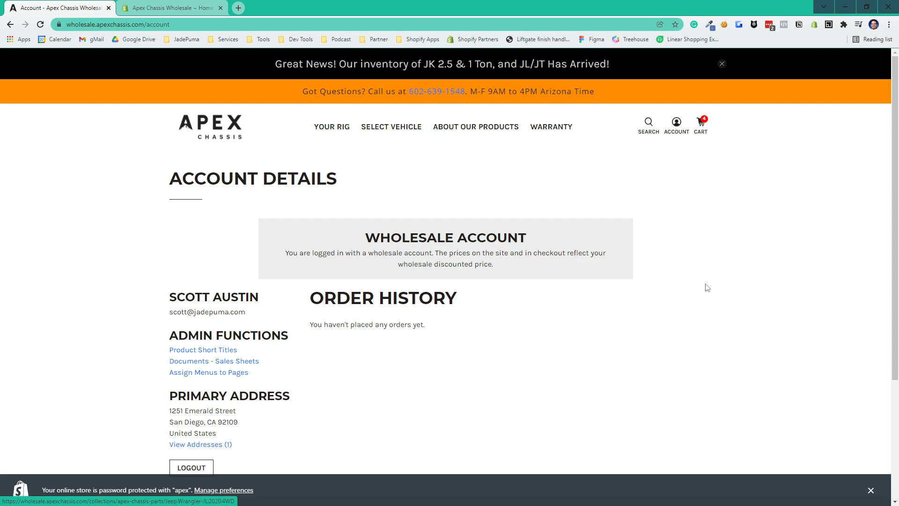
mouse_move(257, 241)
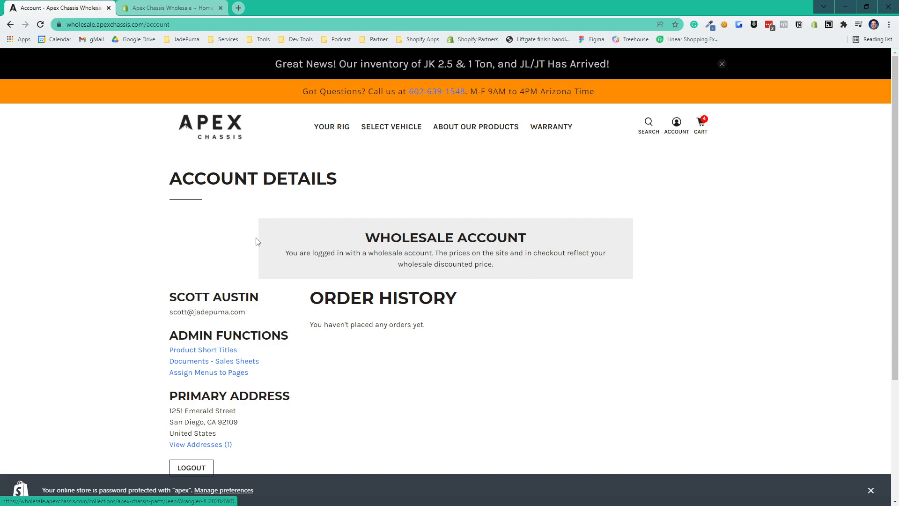
mouse_move(247, 254)
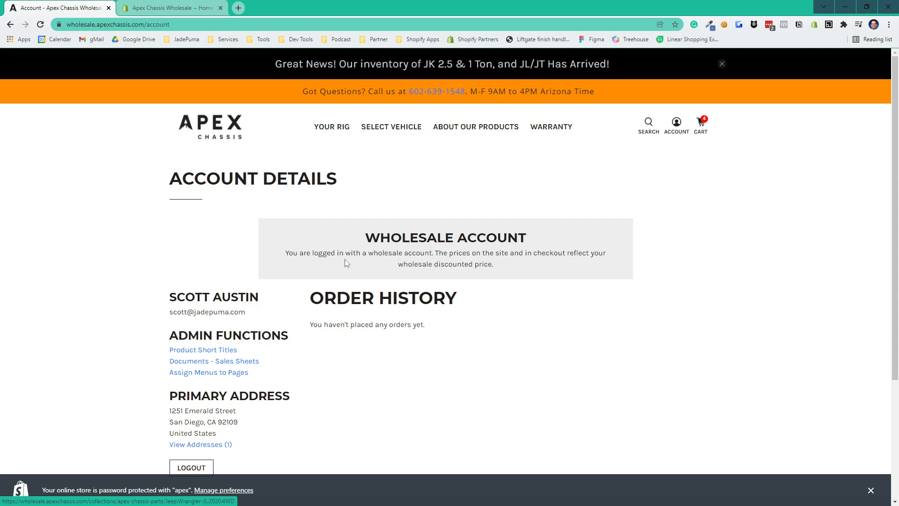
double_click(373, 237)
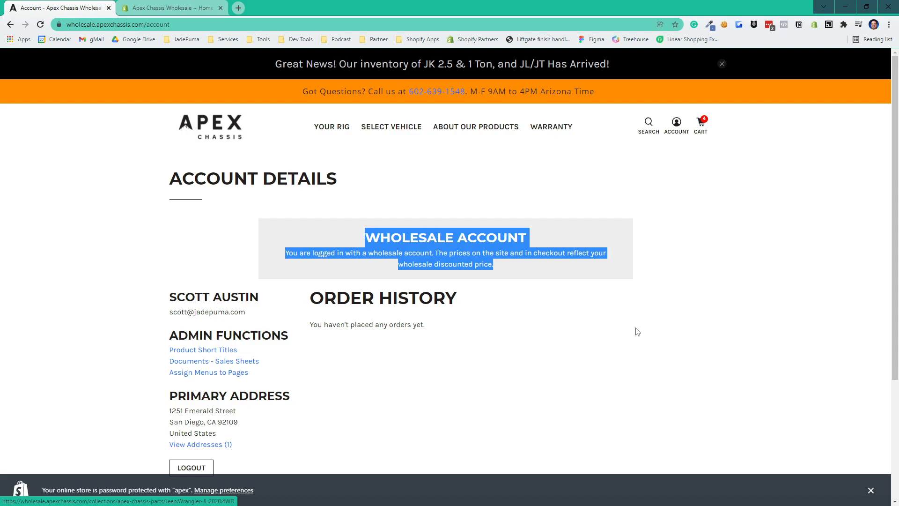
mouse_move(303, 338)
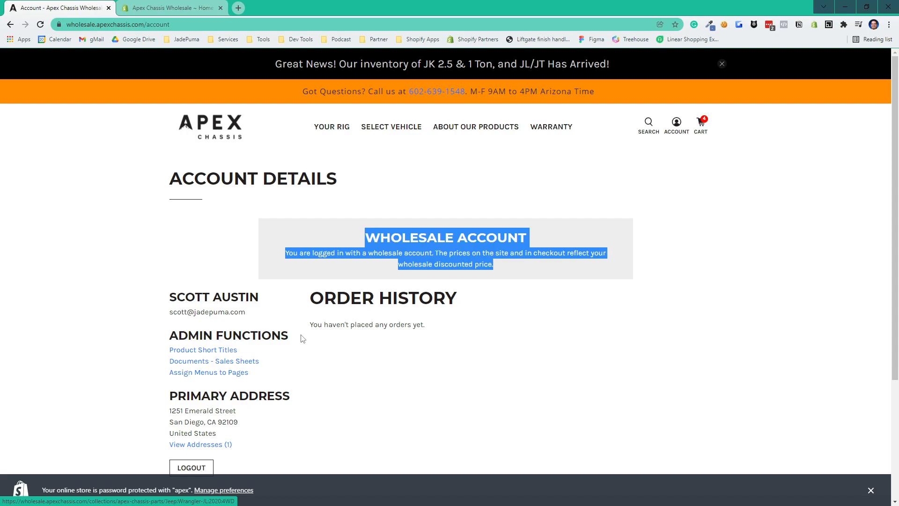
mouse_move(372, 253)
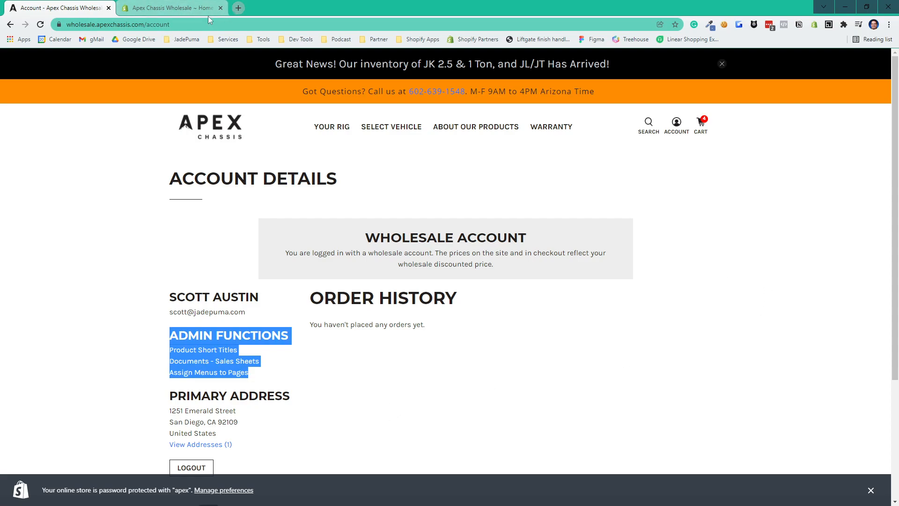
In the admin, open the logged-in customer's record and remove its Admin tag
left_click(170, 7)
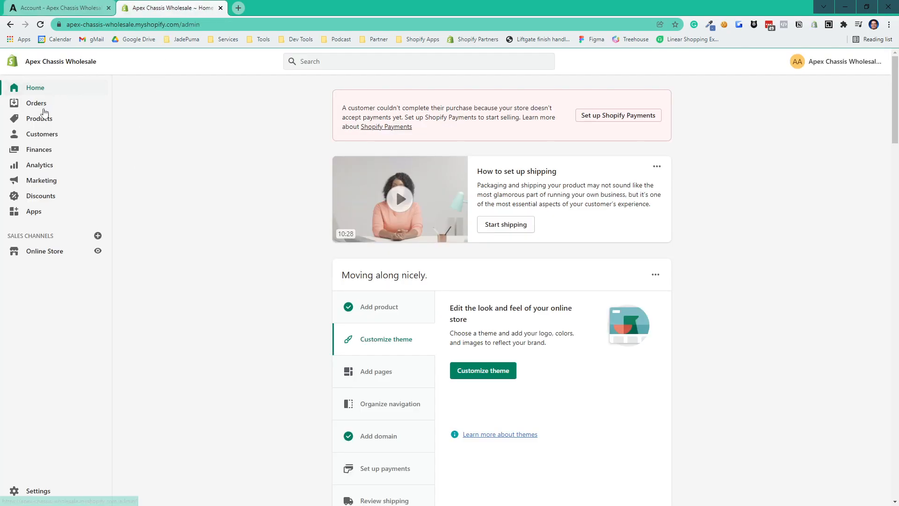
left_click(41, 133)
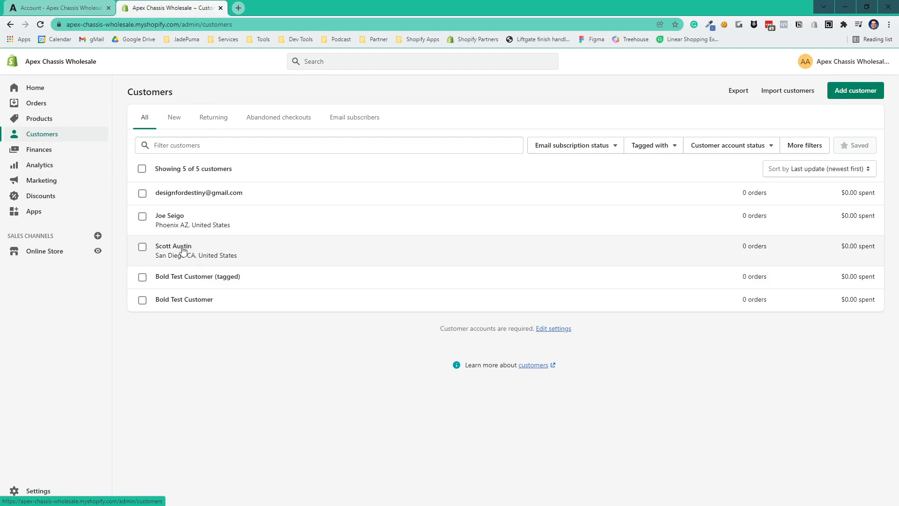
left_click(173, 246)
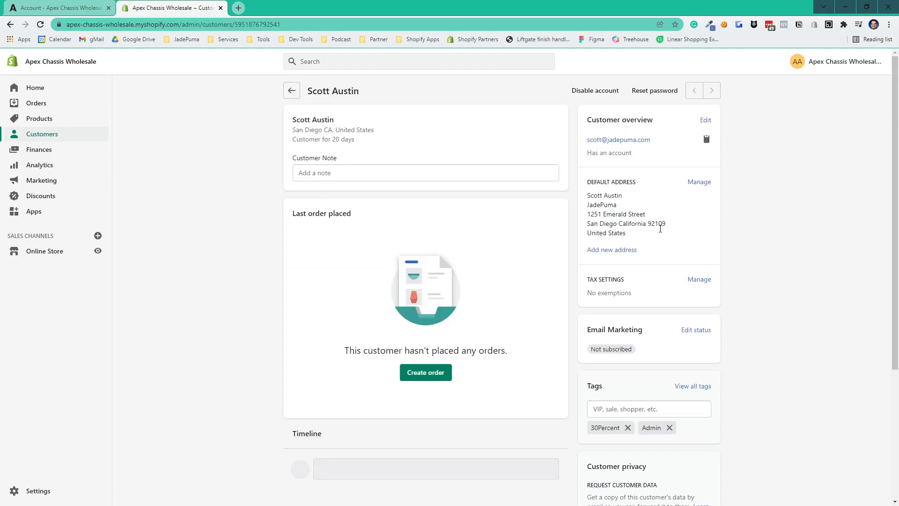
left_click(503, 434)
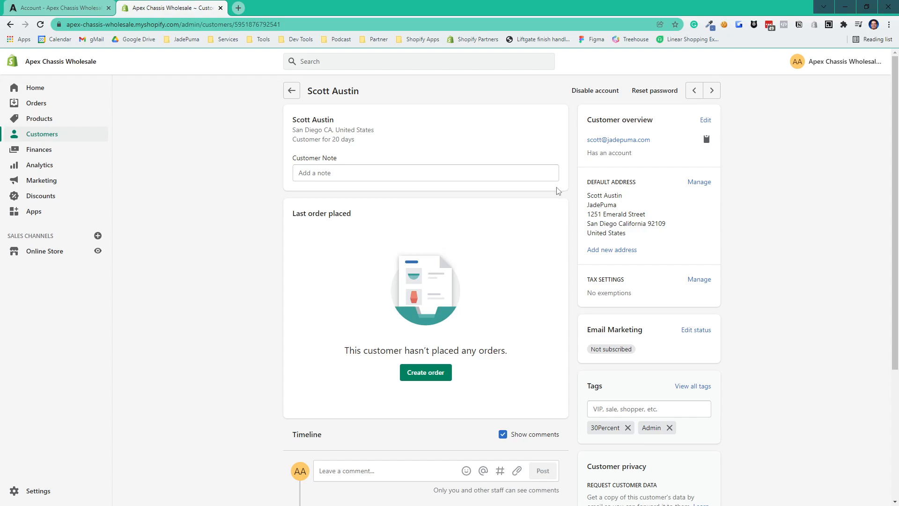
scroll("down", 3)
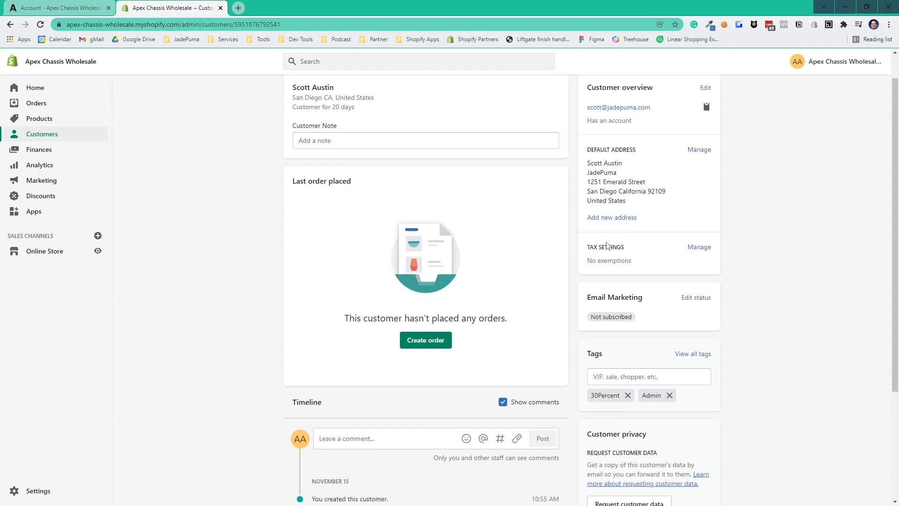
scroll("down", 3)
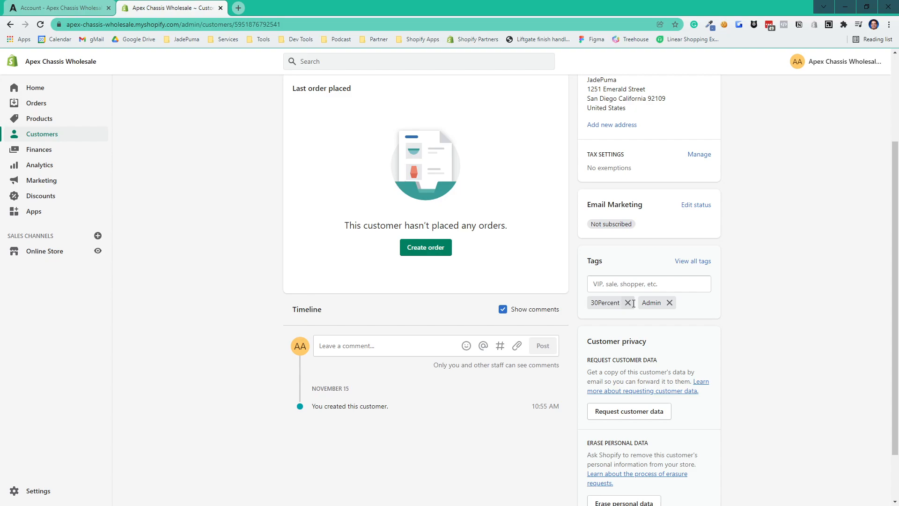
mouse_move(669, 303)
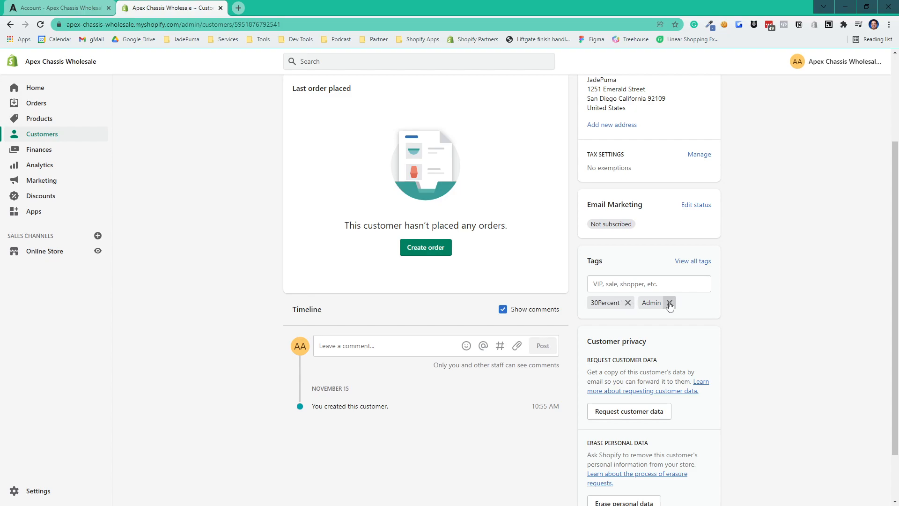
left_click(669, 301)
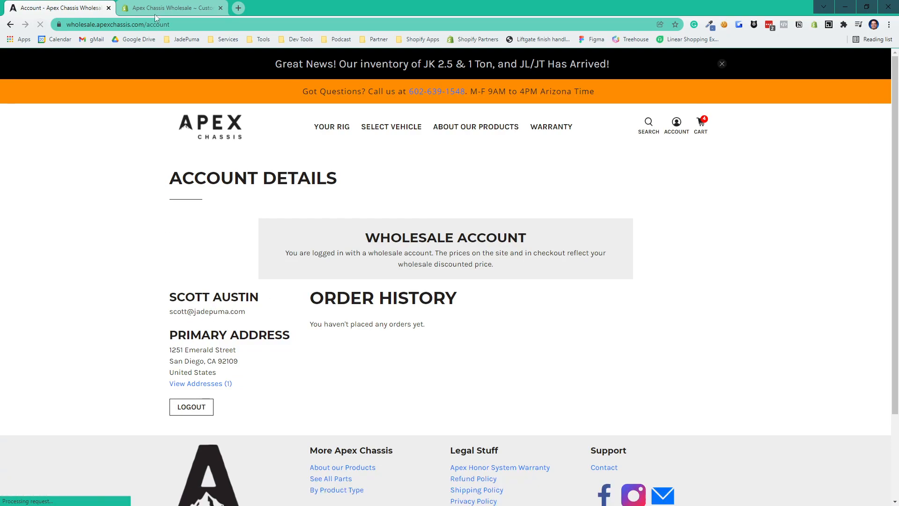
Add the Admin tag back to the customer and save the record
left_click(170, 8)
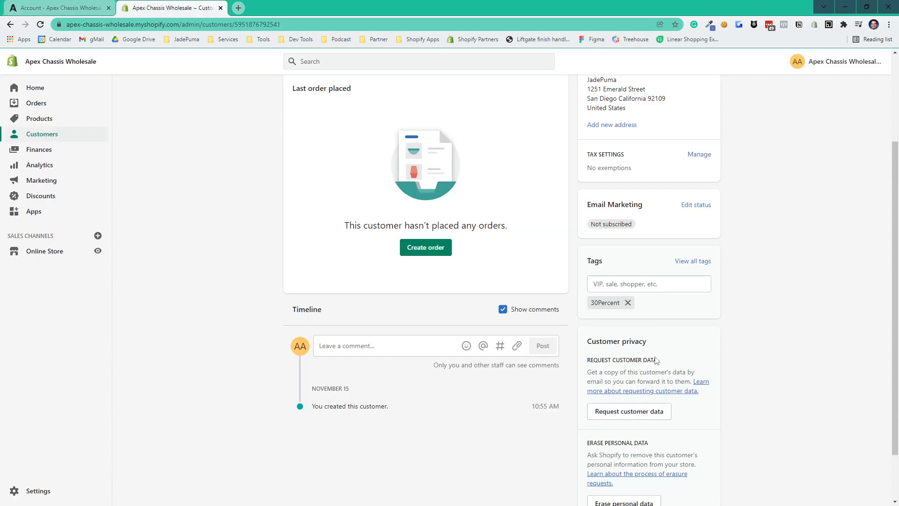
type("A")
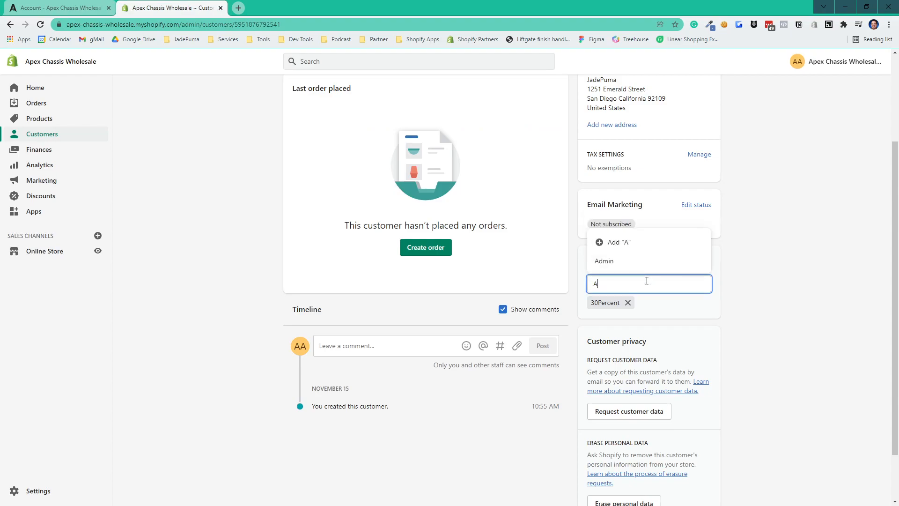
left_click(604, 260)
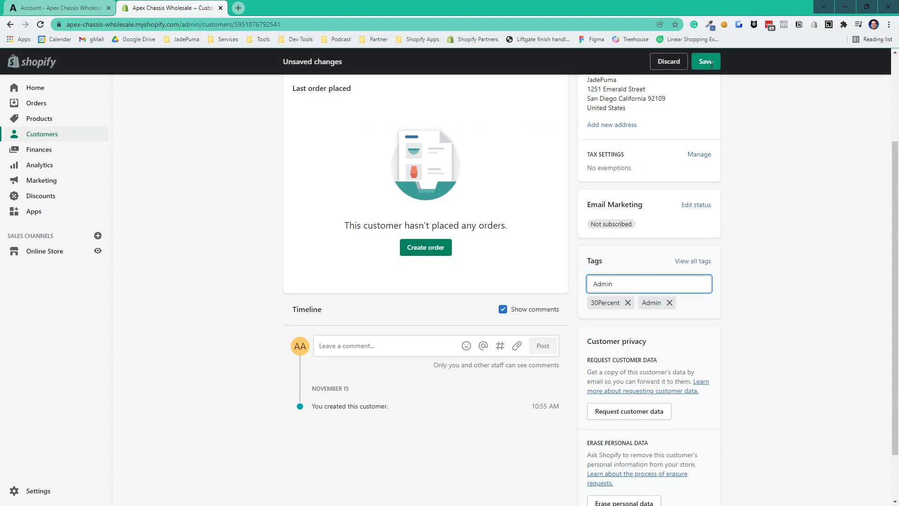
left_click(704, 62)
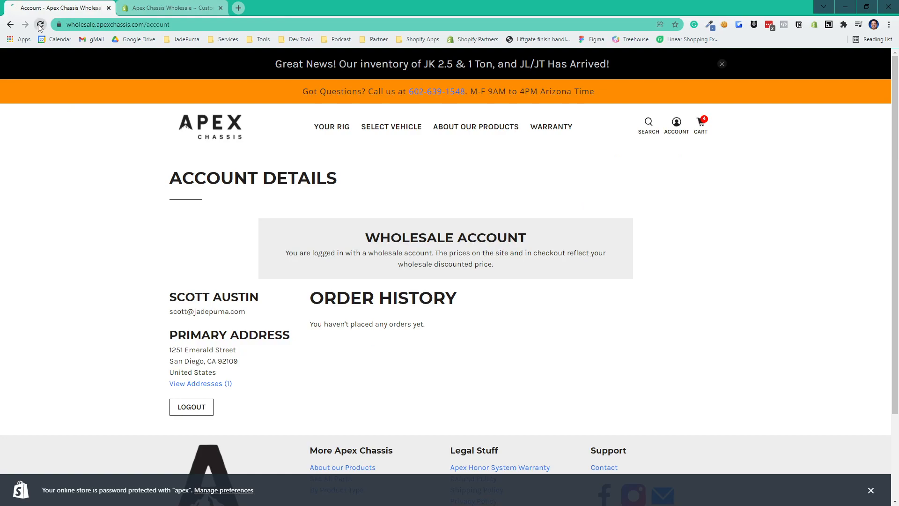
Reload the storefront account page so the three Admin Functions links appear
left_click(41, 25)
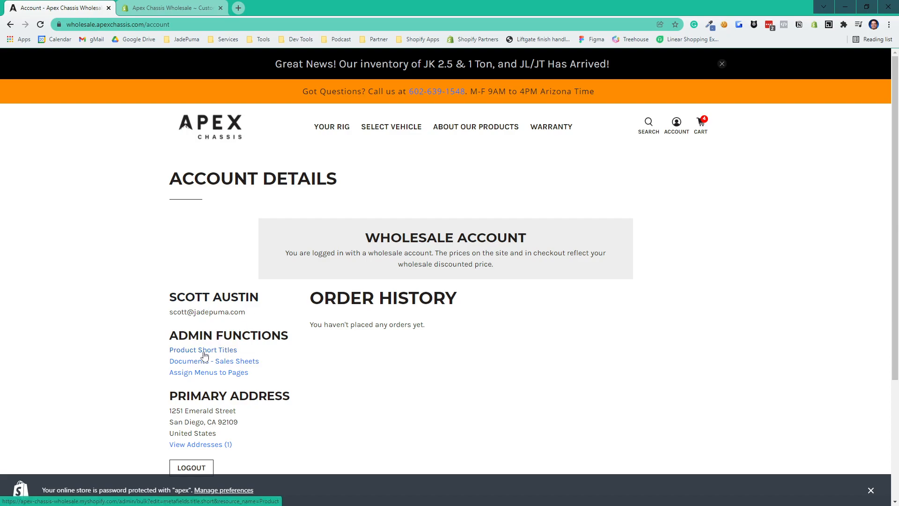
mouse_move(251, 366)
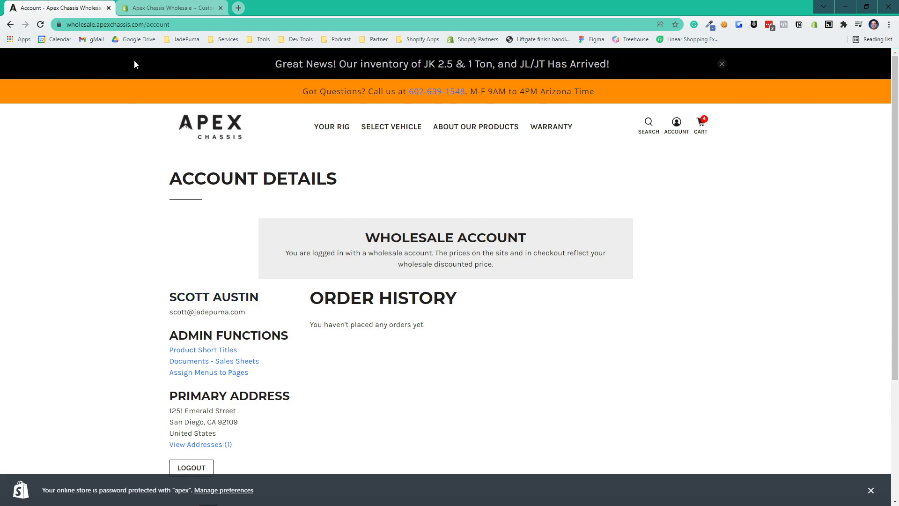
mouse_move(136, 50)
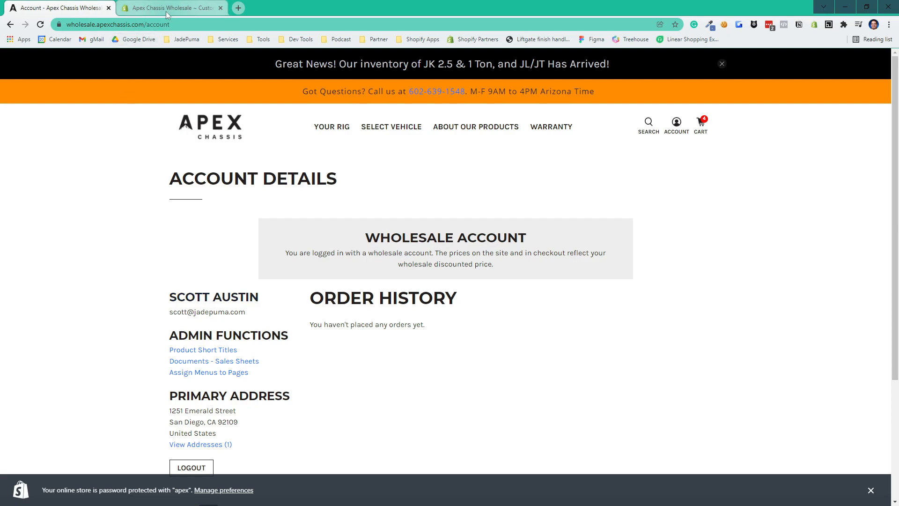
mouse_move(170, 8)
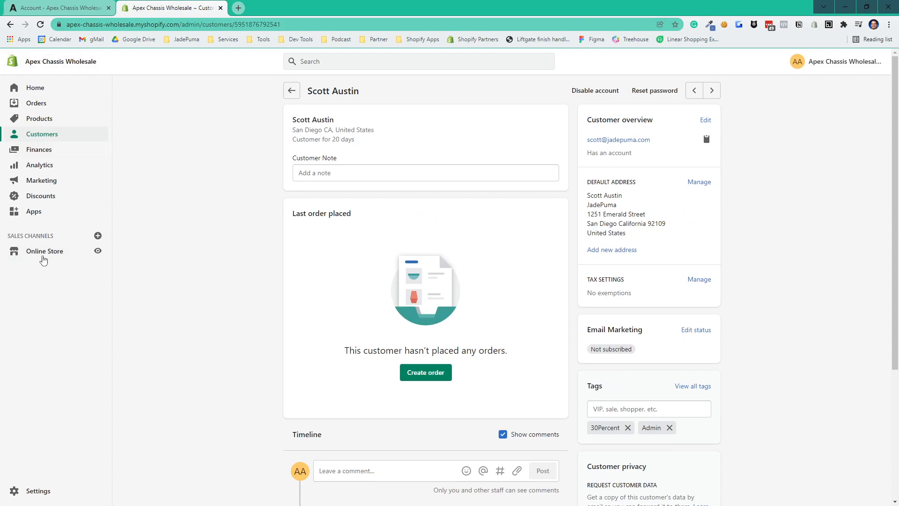
Open the Flex theme's code editor via Online Store > Themes > Edit code
left_click(45, 250)
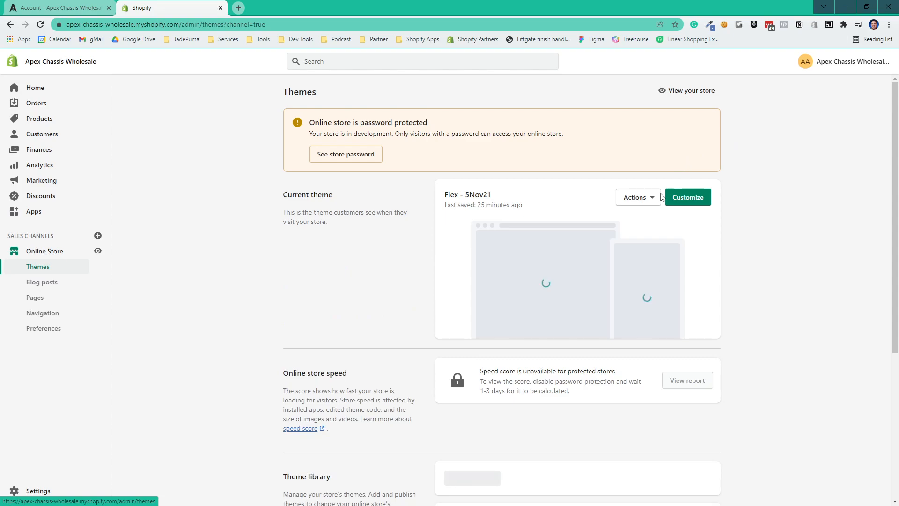
left_click(636, 197)
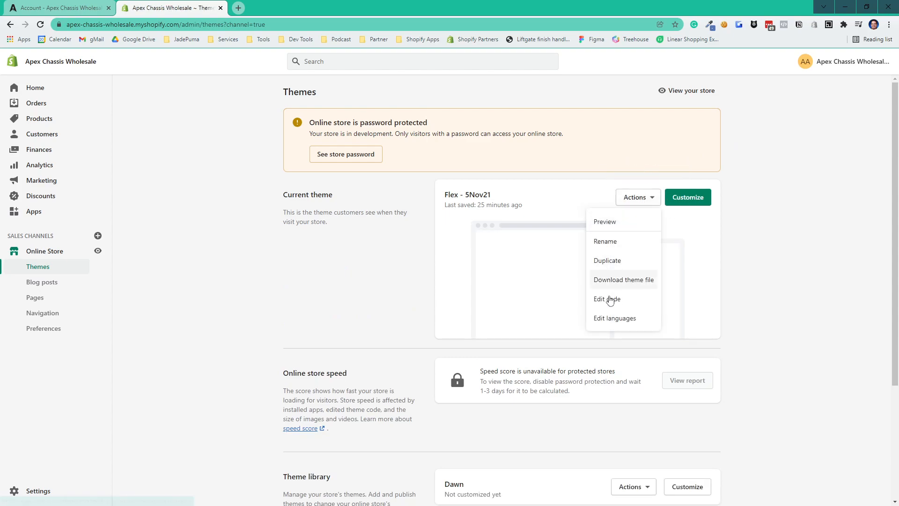
left_click(607, 299)
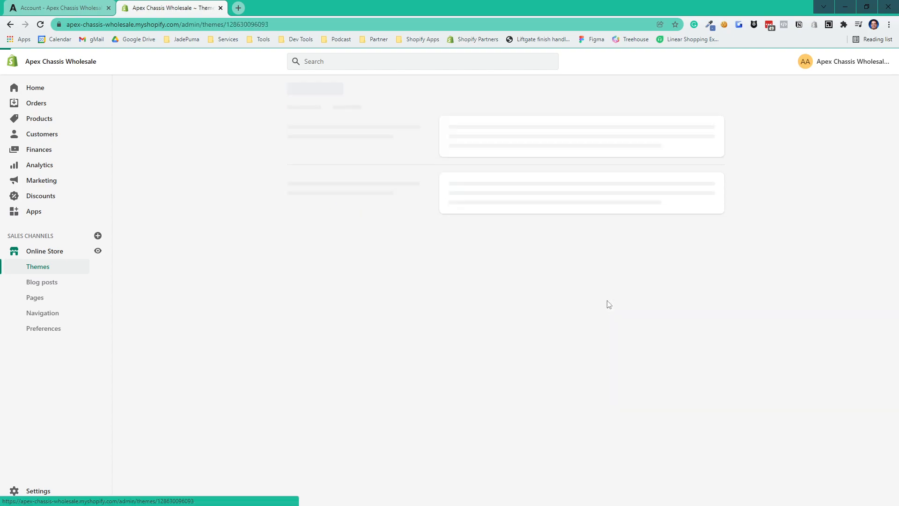
left_click(57, 8)
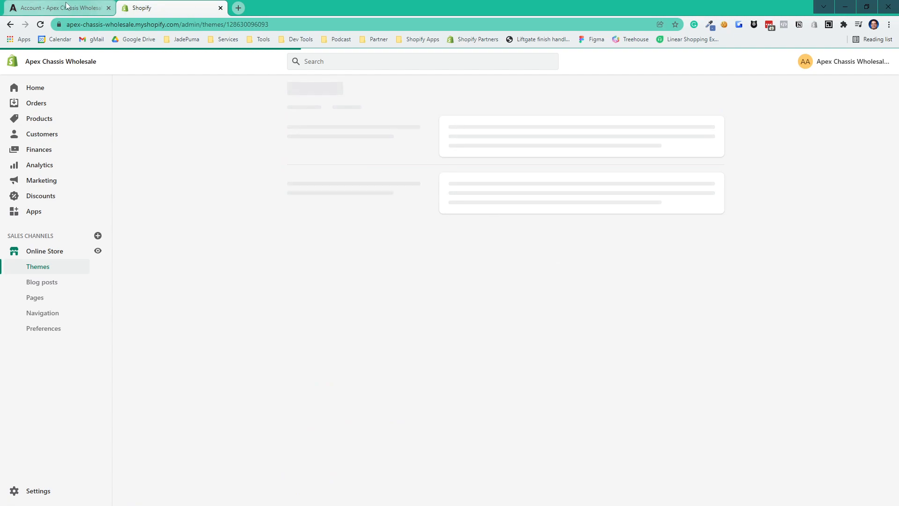
left_click(58, 8)
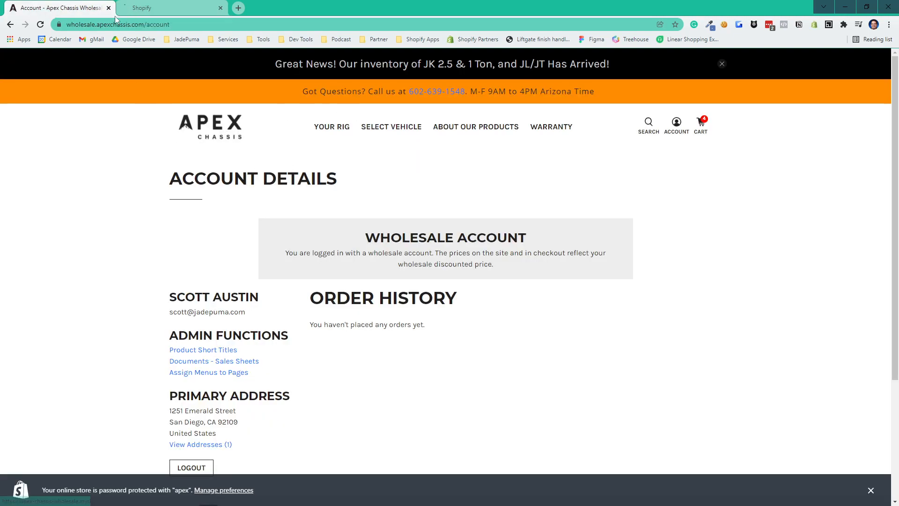
left_click(155, 23)
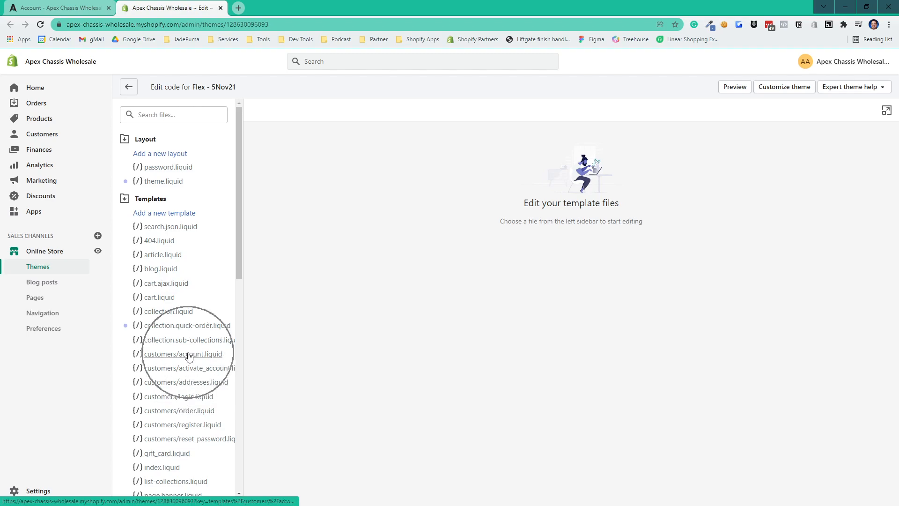
Find the account-details include in customers/account.liquid and open account-details.liquid
left_click(183, 354)
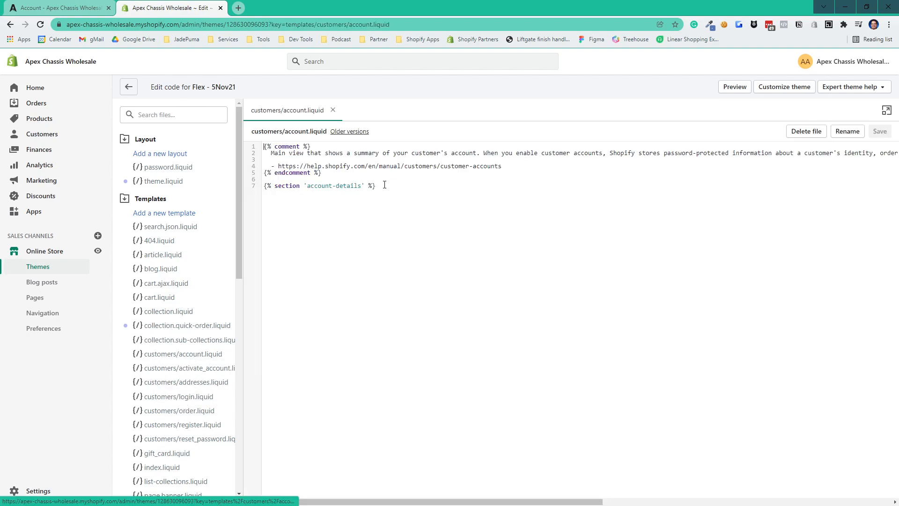
triple_click(319, 185)
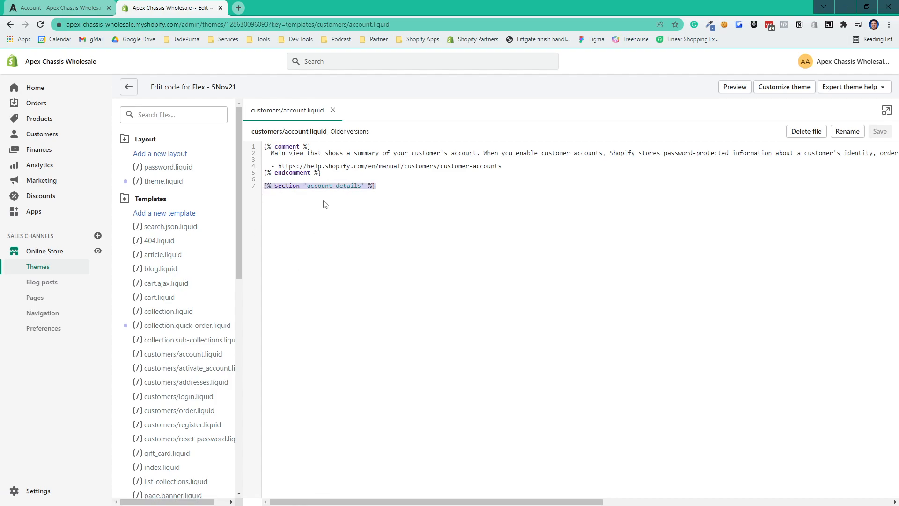
left_click(151, 199)
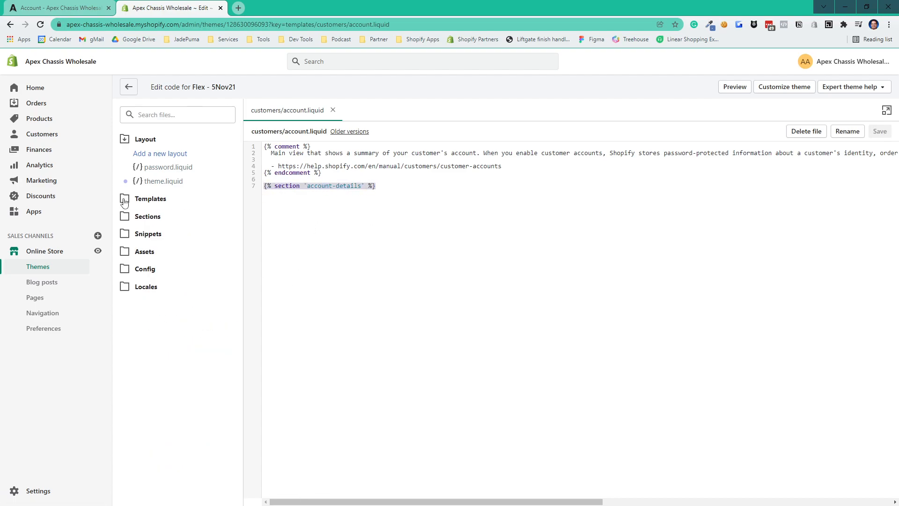
left_click(148, 216)
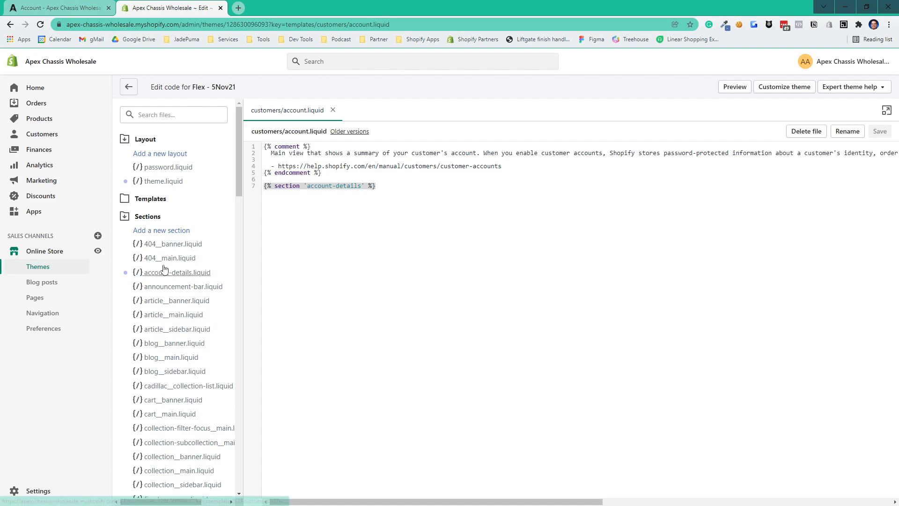
left_click(177, 272)
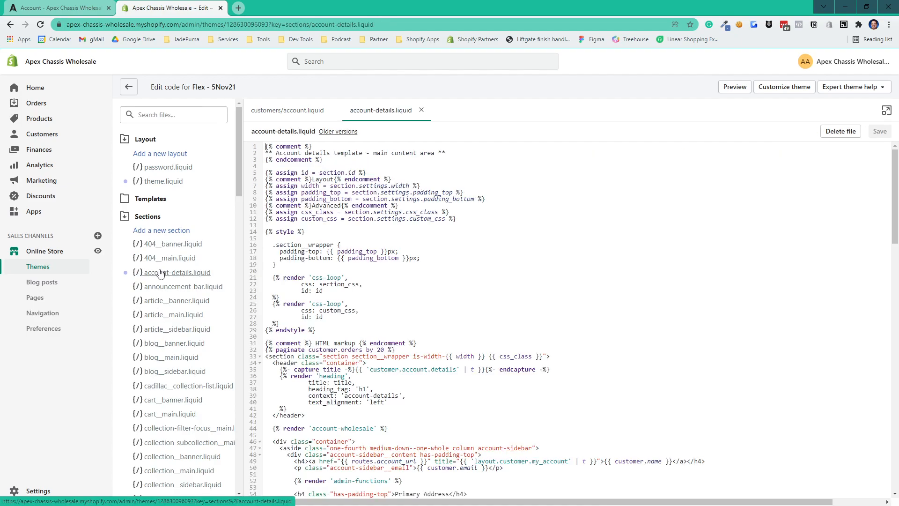
mouse_move(136, 276)
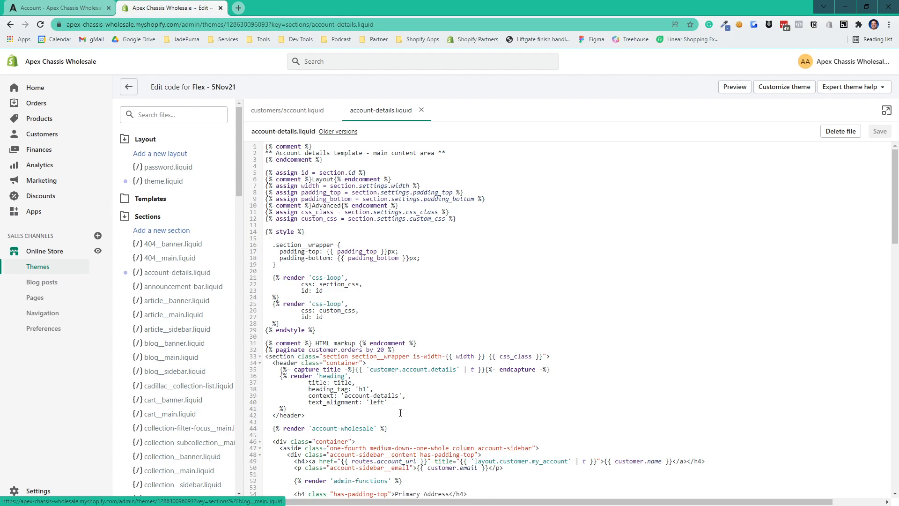
mouse_move(405, 122)
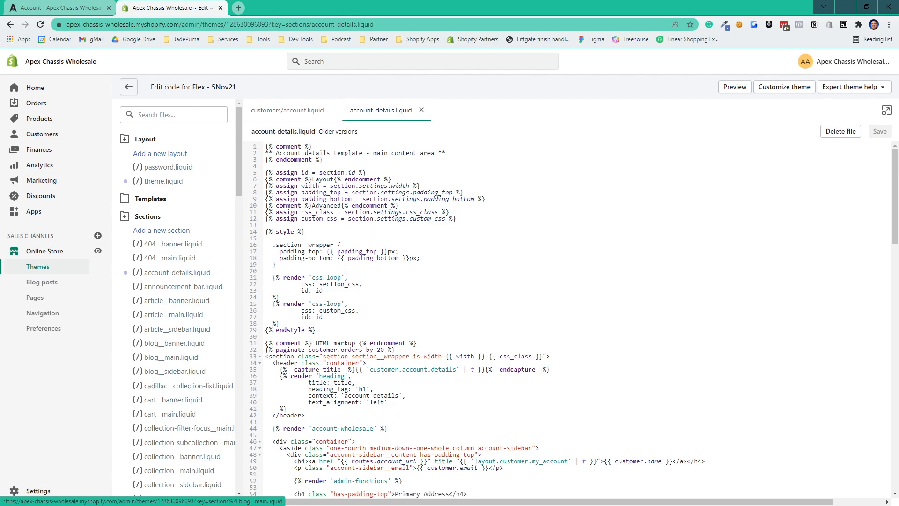
mouse_move(430, 117)
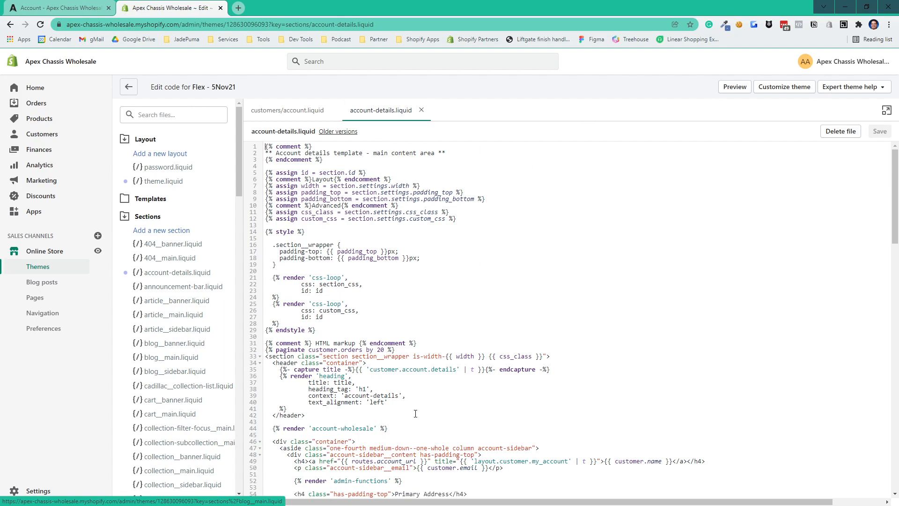
Point out the admin-functions include, then open the account-wholesale.liquid snippet
scroll("down", 3)
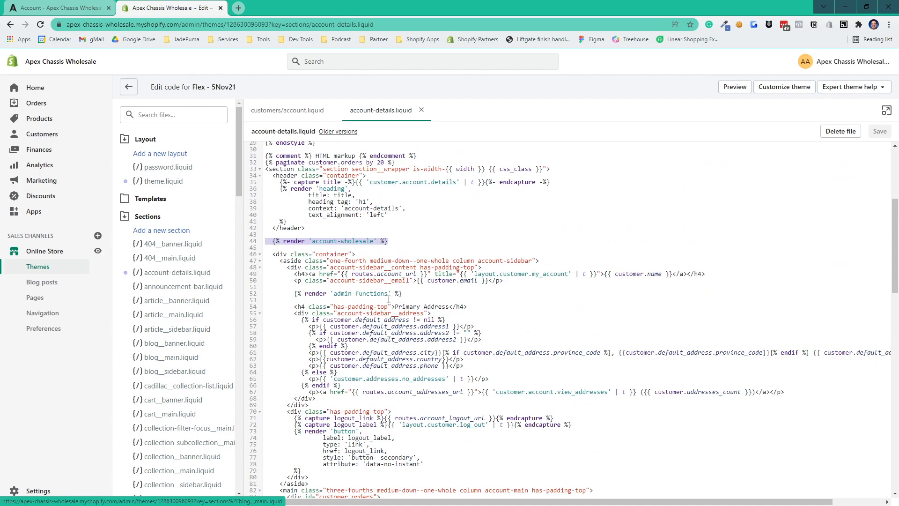
left_click(348, 293)
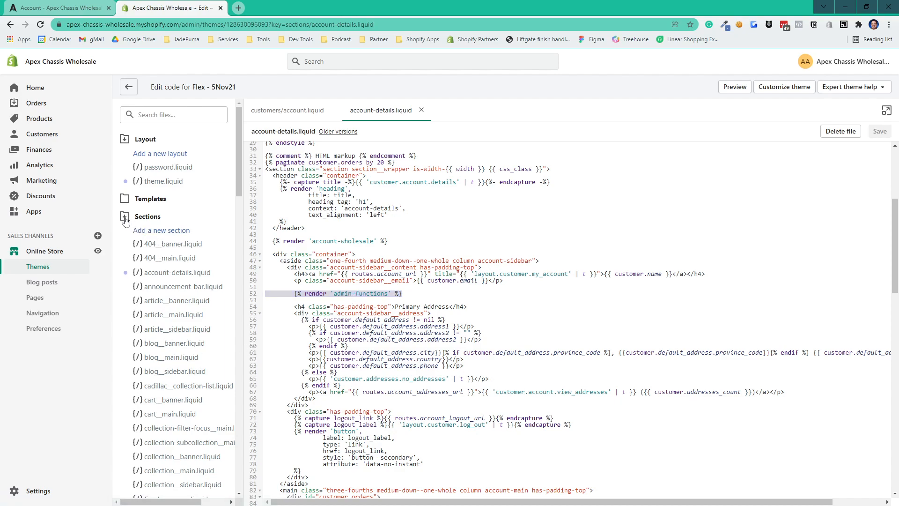
left_click(125, 220)
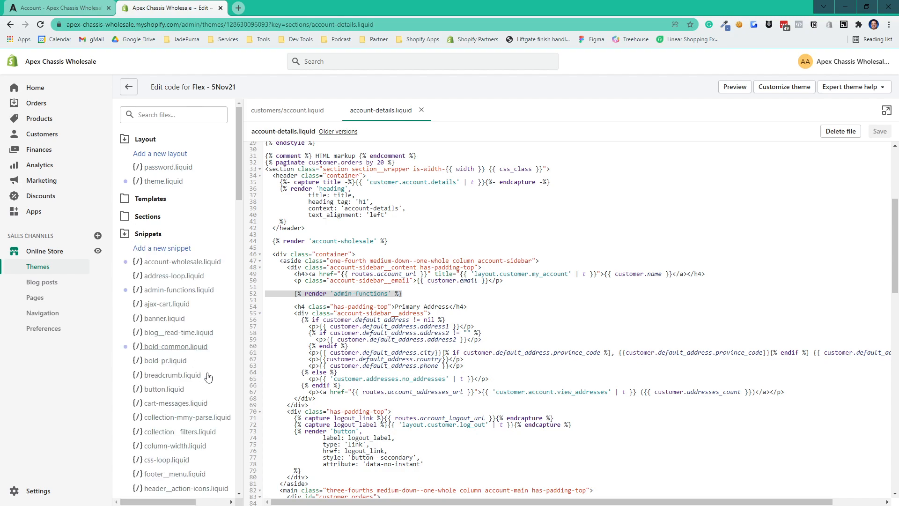
left_click(179, 261)
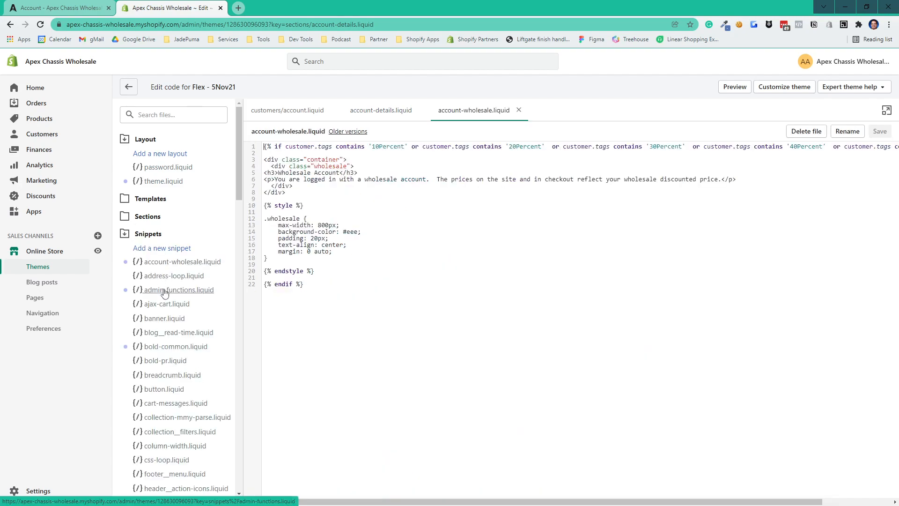
View the admin-functions.liquid snippet code, then return to account-wholesale.liquid
left_click(179, 289)
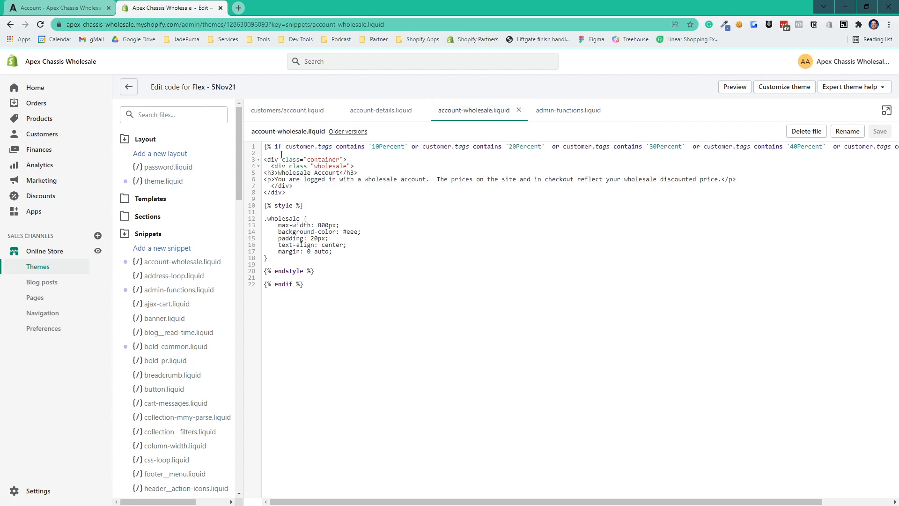
left_click(568, 110)
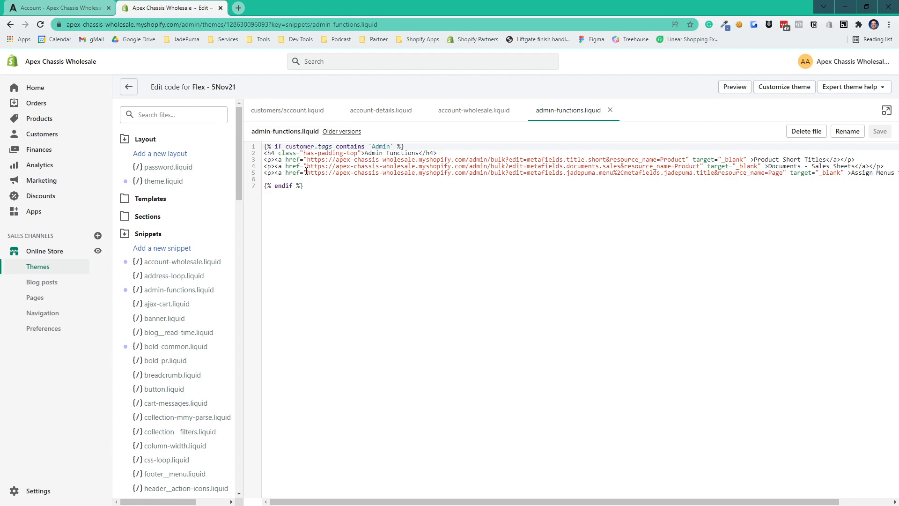
mouse_move(473, 110)
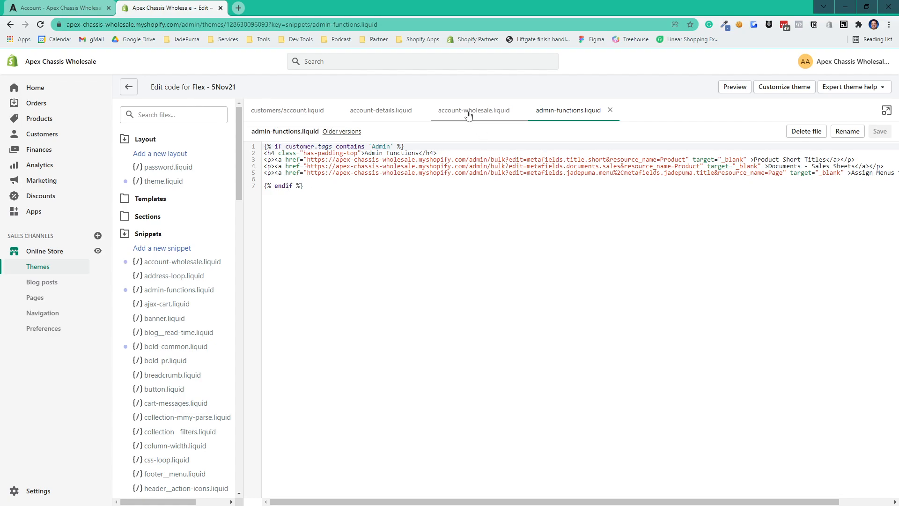
left_click(473, 110)
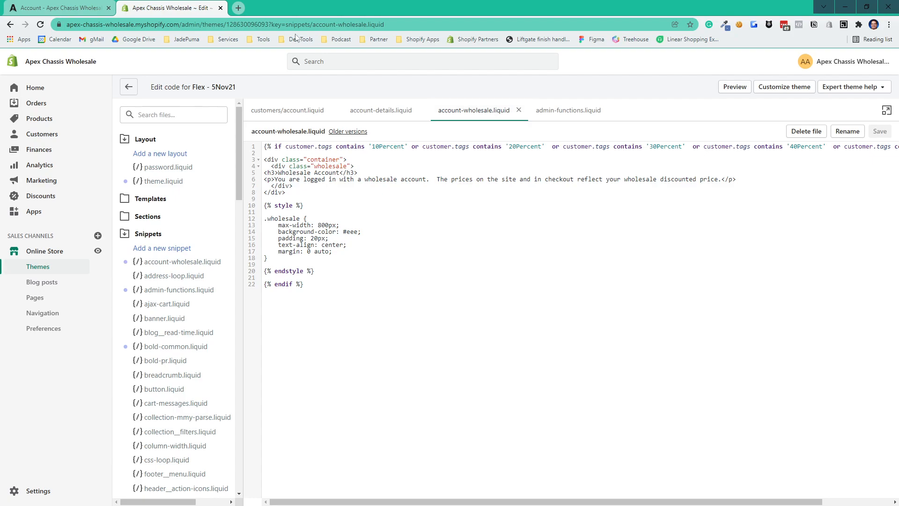
left_click(57, 7)
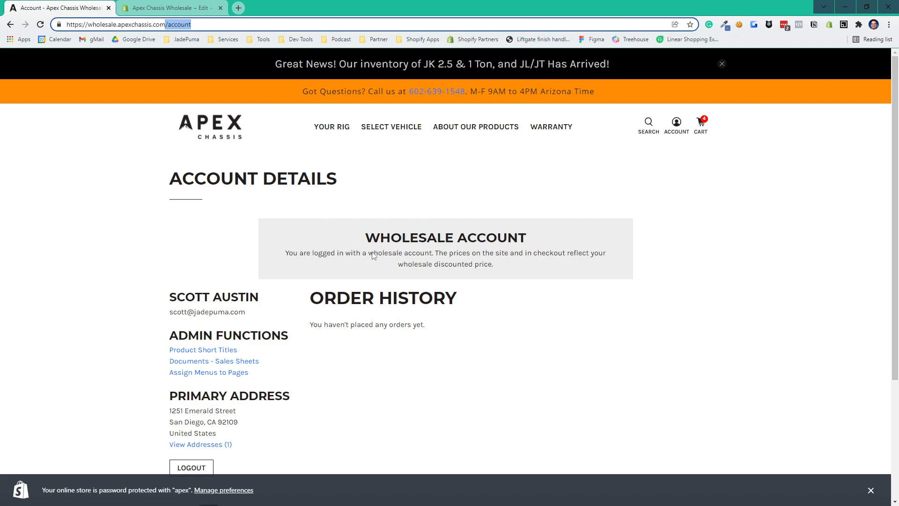
mouse_move(503, 272)
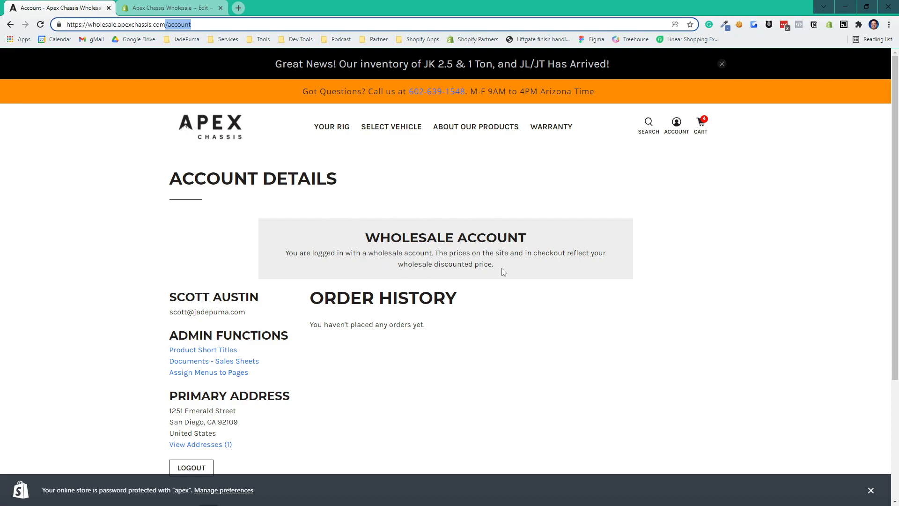
left_click(167, 8)
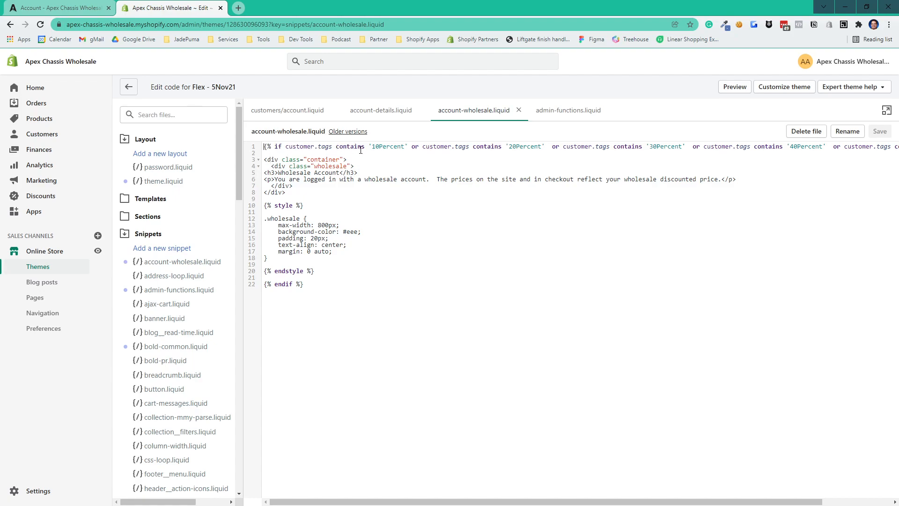
mouse_move(335, 187)
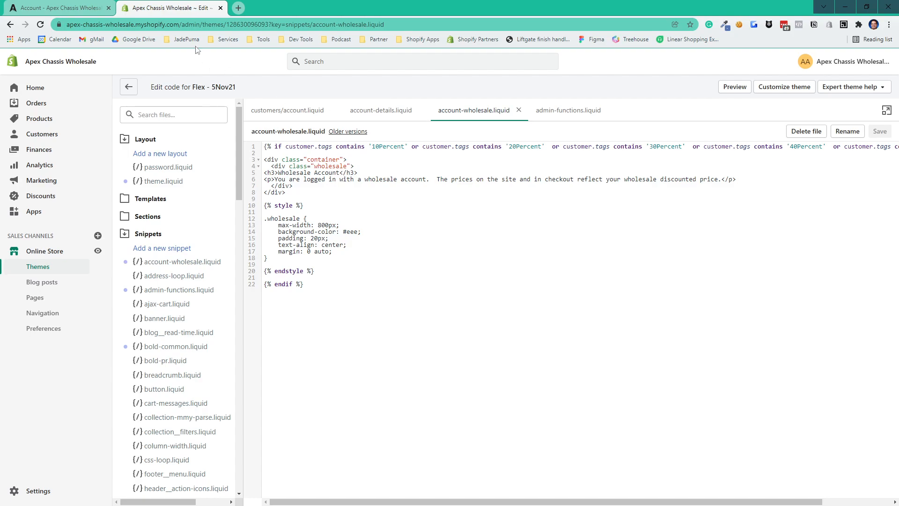
Review the snippet render lines in account-details.liquid, then show admin-functions.liquid
left_click(380, 110)
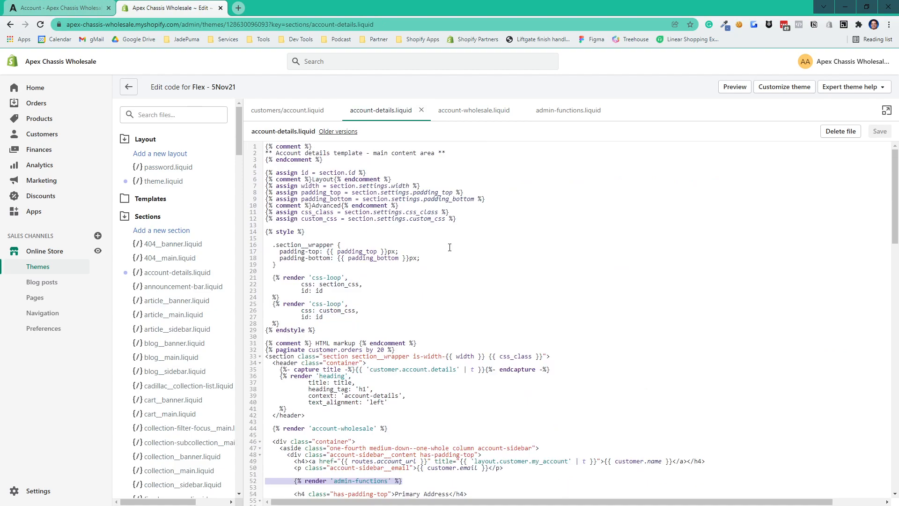
scroll("down", 3)
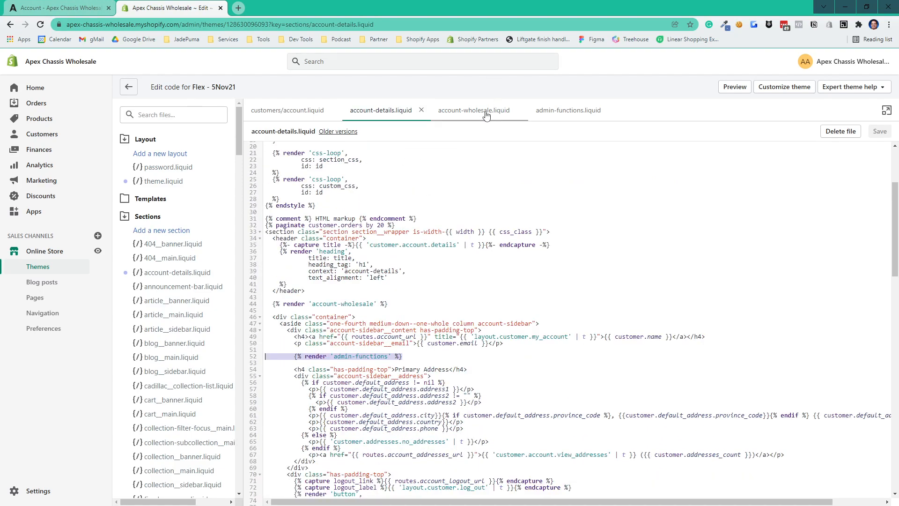
left_click(567, 110)
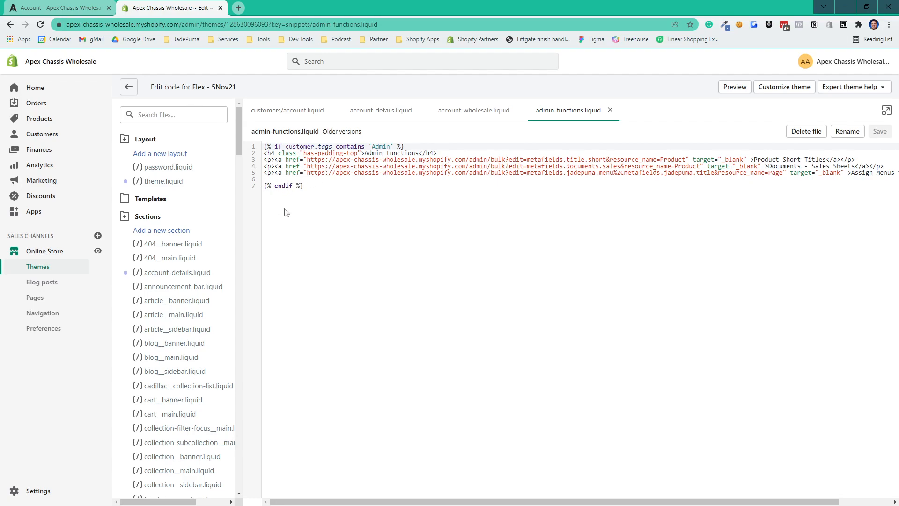
mouse_move(458, 104)
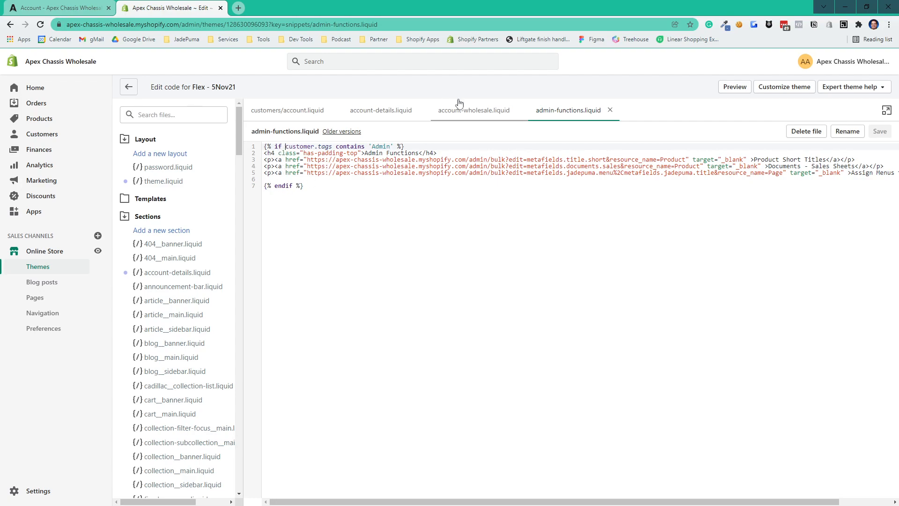
type("customer")
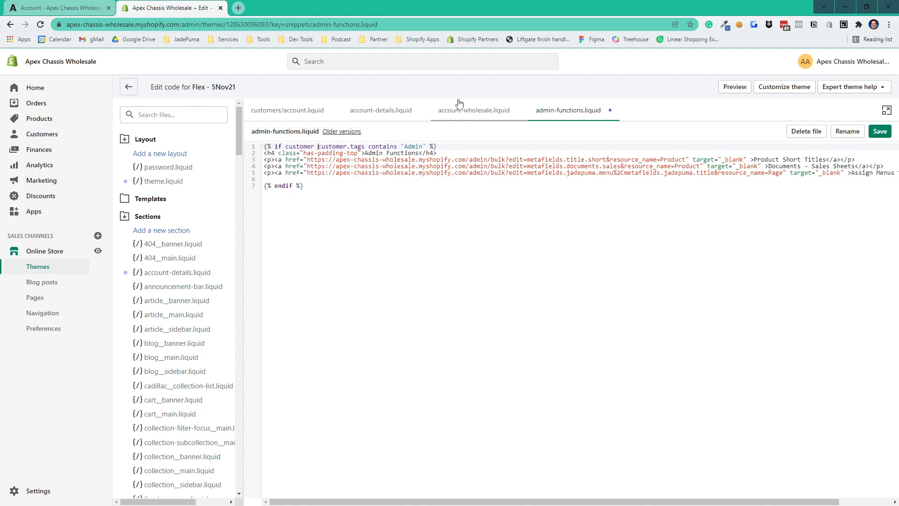
type("and")
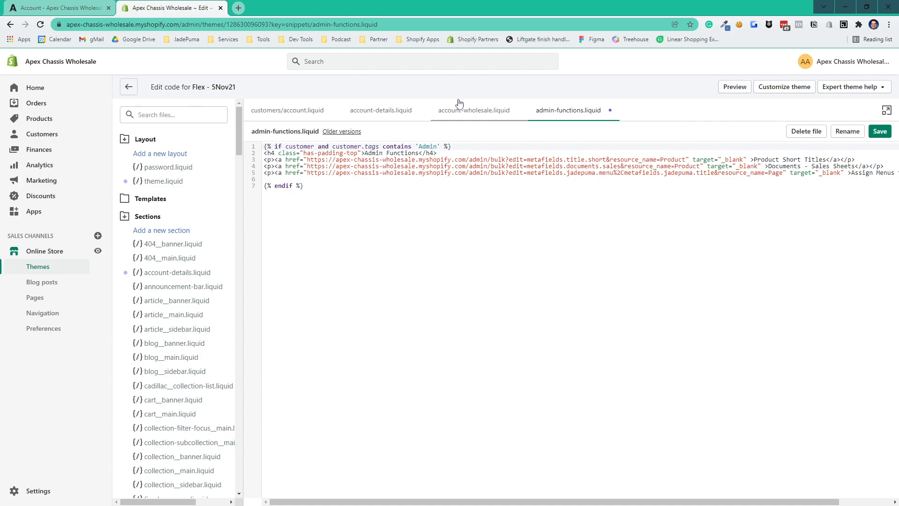
double_click(299, 147)
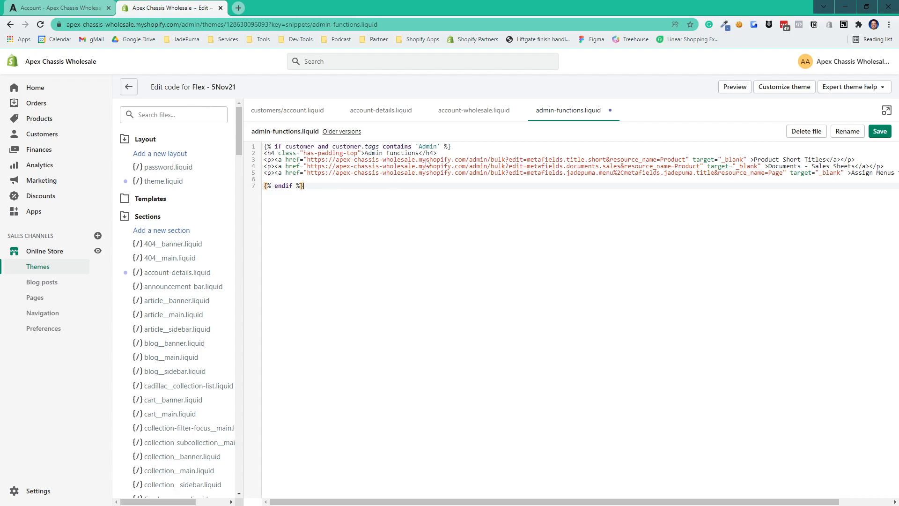
double_click(322, 145)
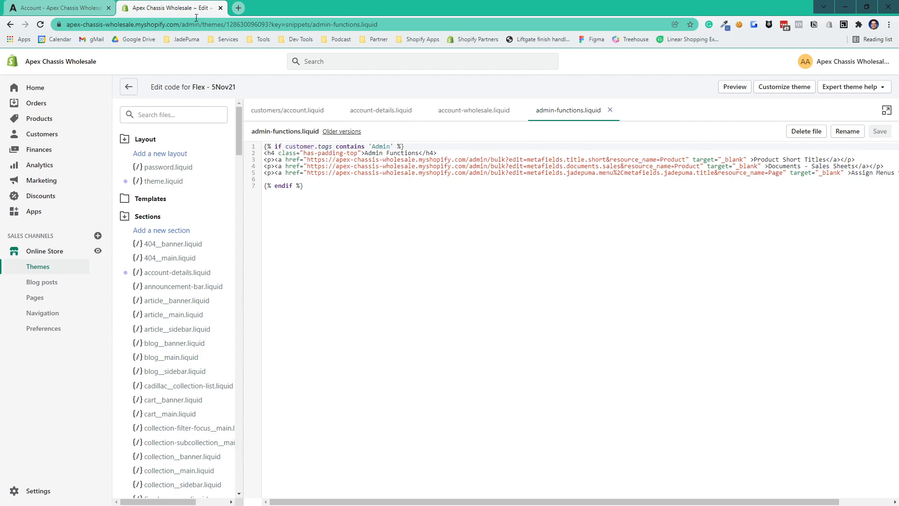
left_click(57, 7)
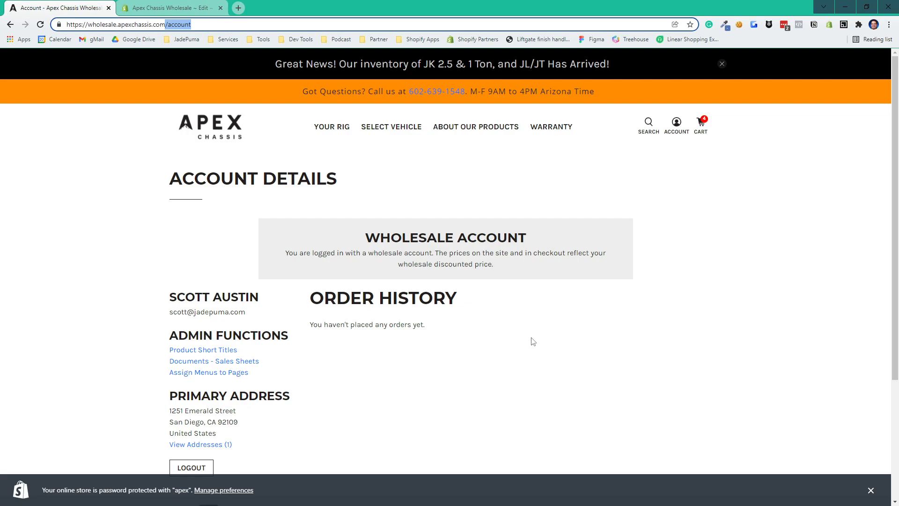
mouse_move(543, 315)
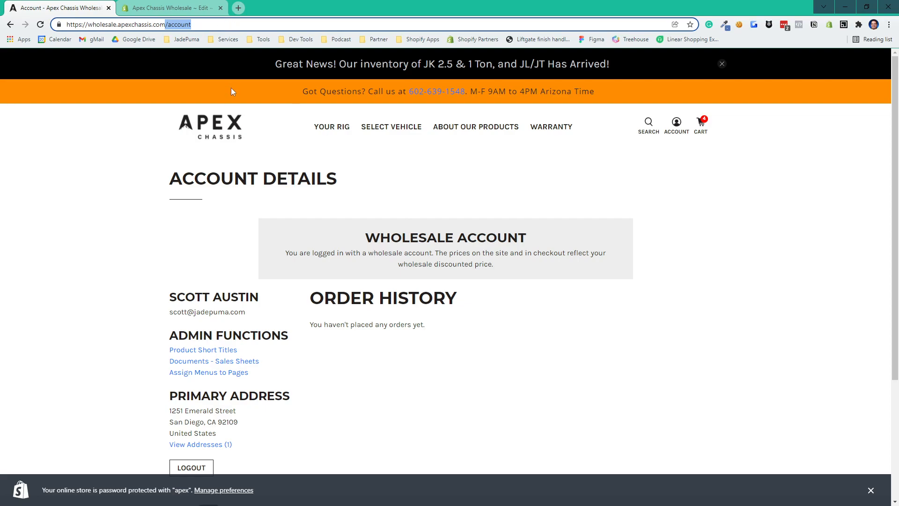
mouse_move(232, 92)
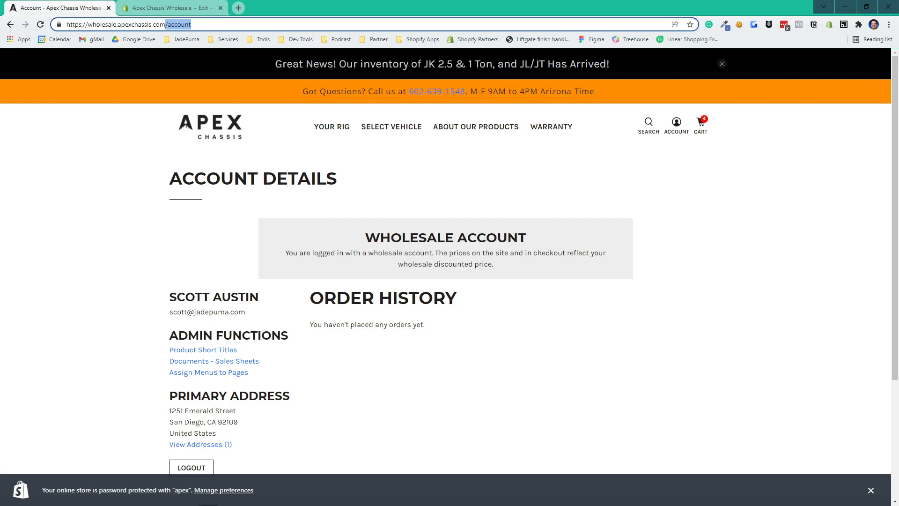